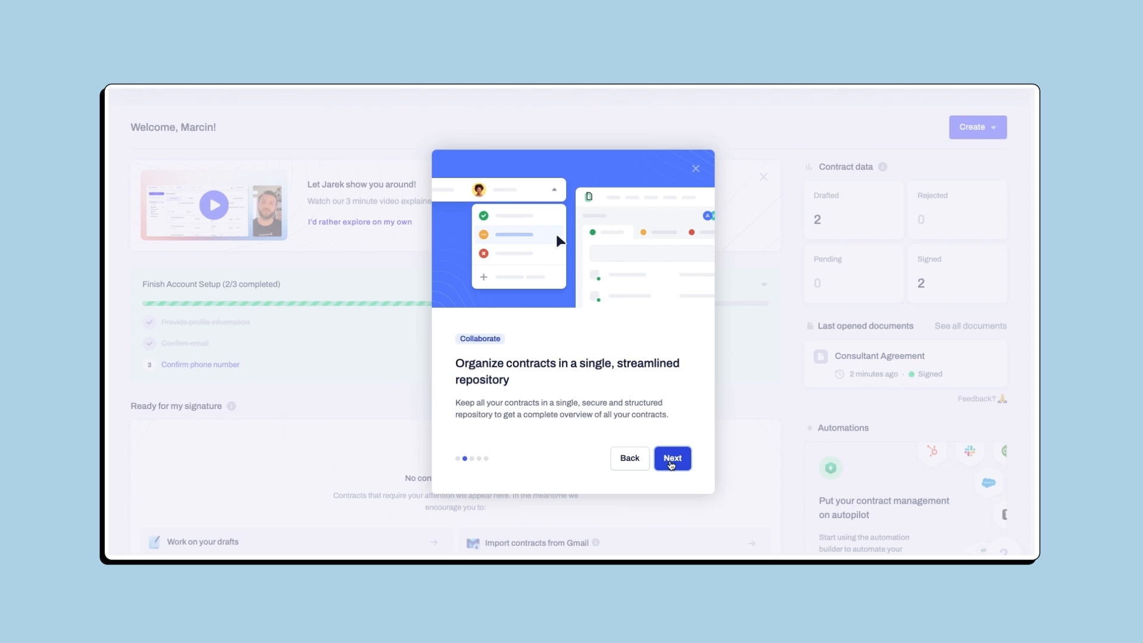
Step: Advance through the welcome tour slides on the contract repository and data integrations
{"action": "left_click", "coordinate": [671, 457]}
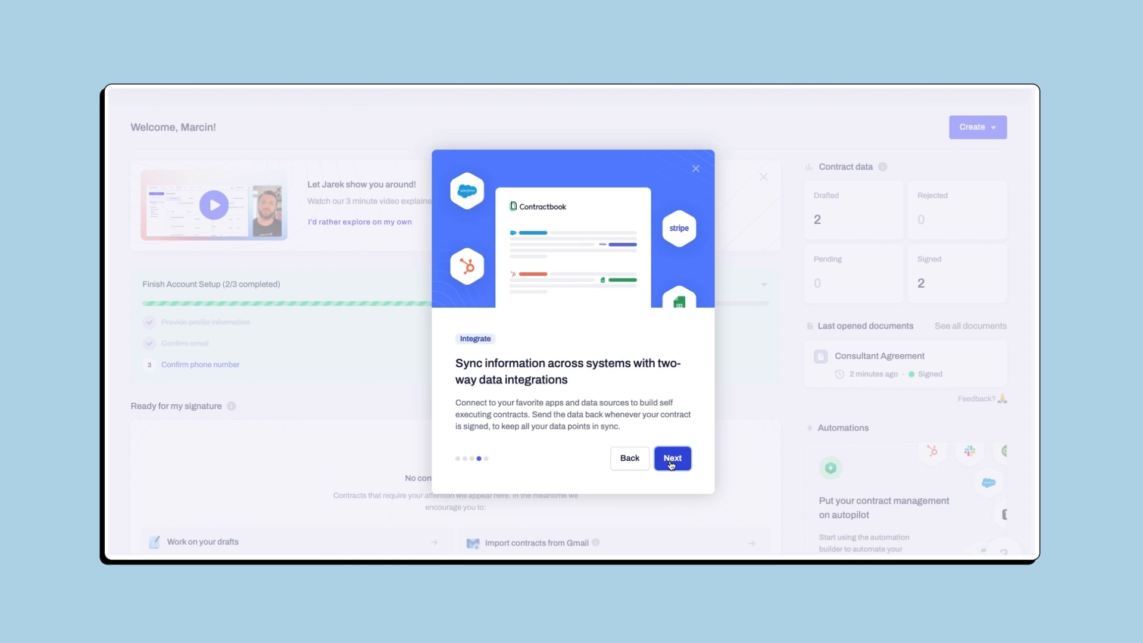
{"action": "left_click", "coordinate": [672, 457]}
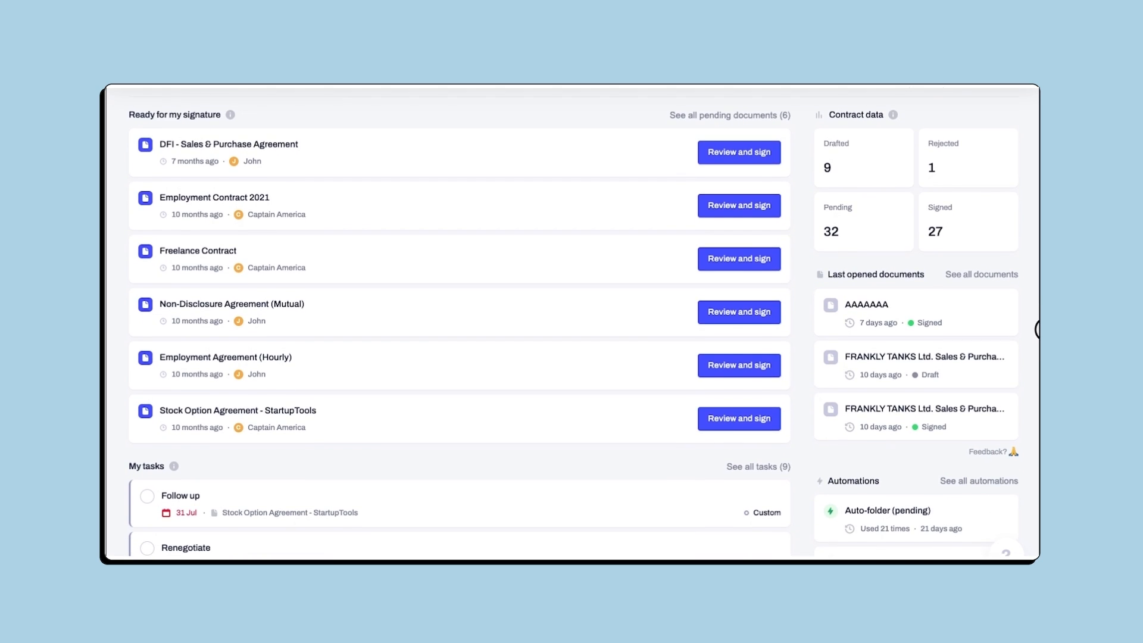
{"action": "scroll", "scroll_direction": "down", "scroll_amount": 3}
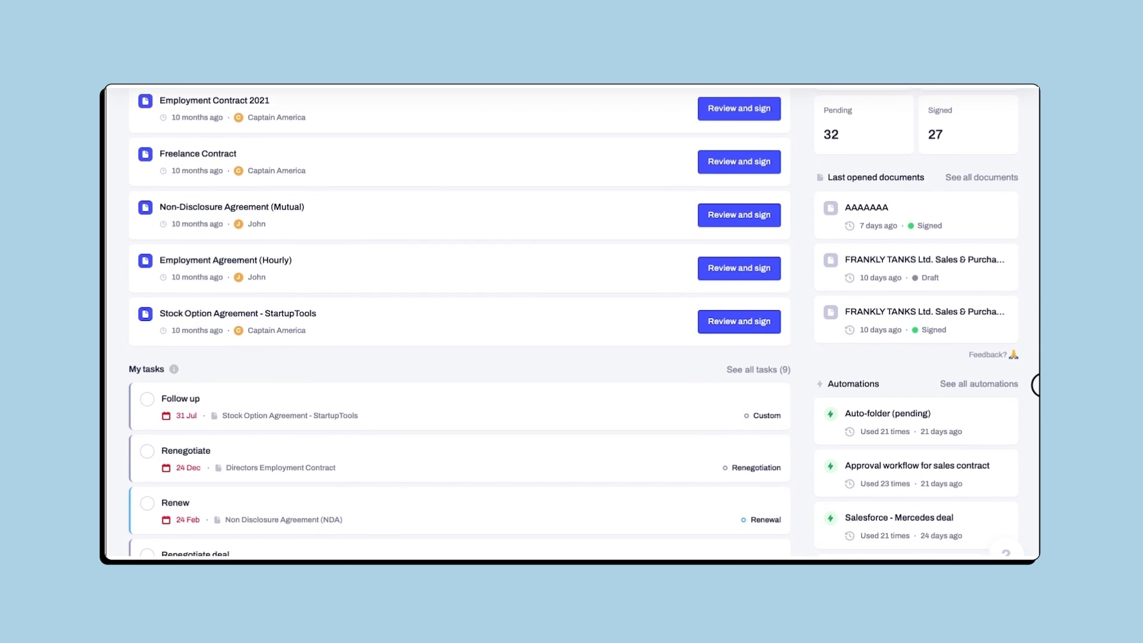
{"action": "scroll", "scroll_direction": "down", "scroll_amount": 3}
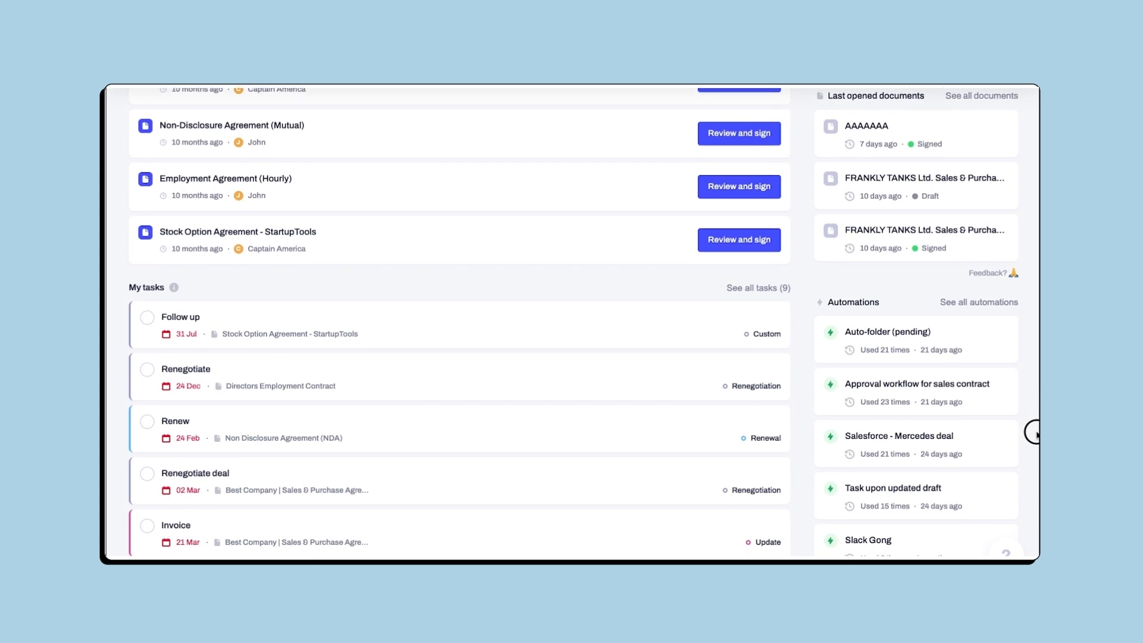
{"action": "scroll", "scroll_direction": "down", "scroll_amount": 3}
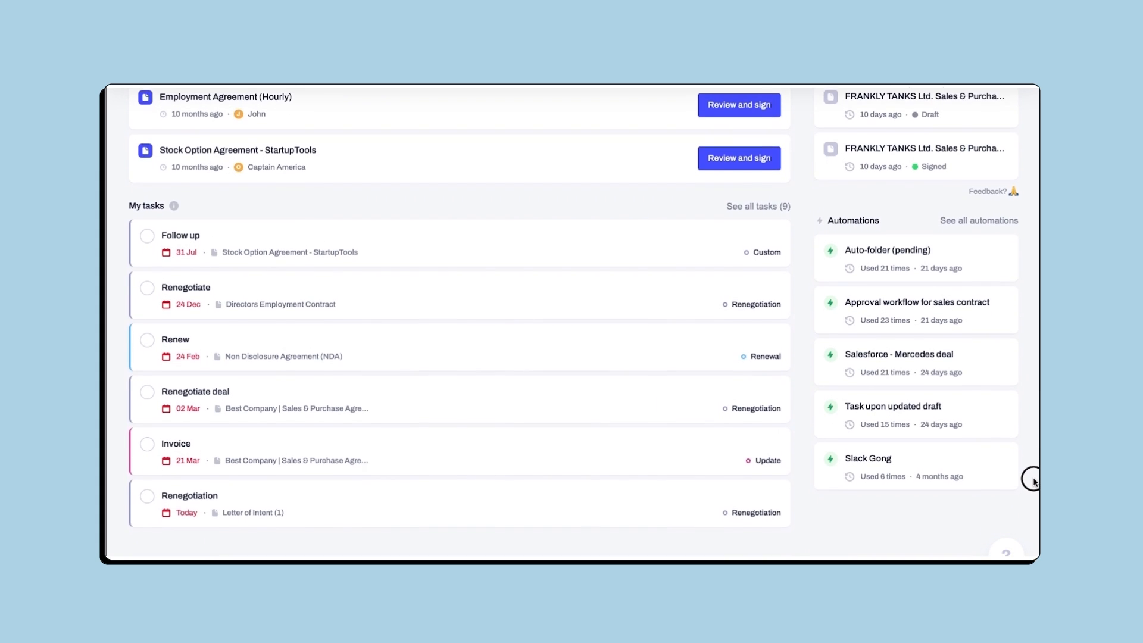
{"action": "scroll", "scroll_direction": "up", "scroll_amount": 3}
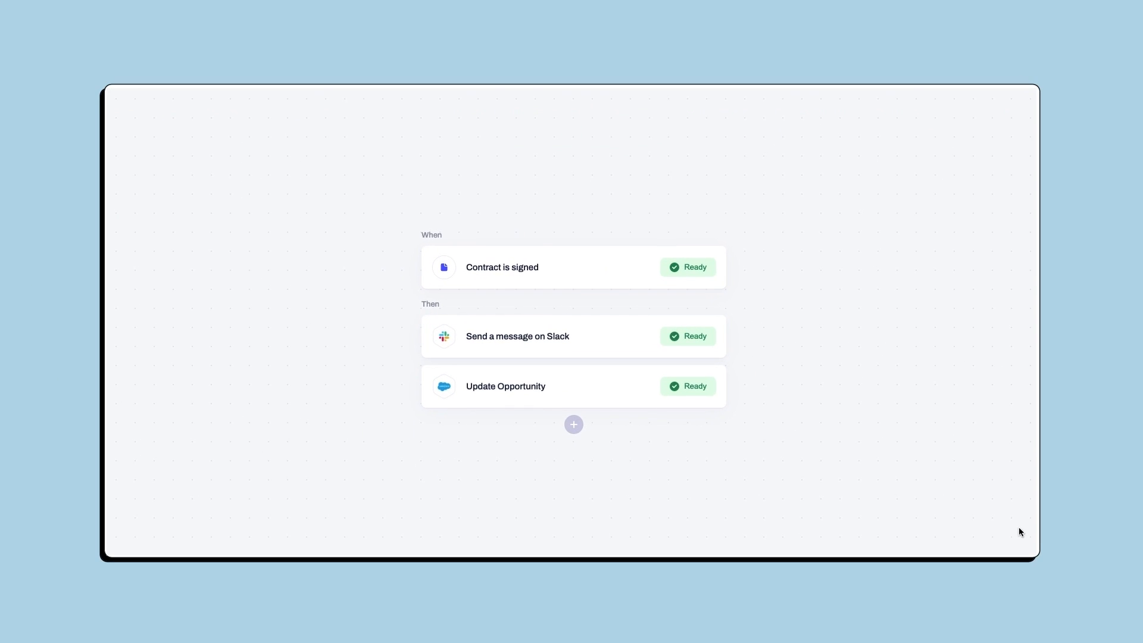
{"action": "mouse_move", "coordinate": [615, 245]}
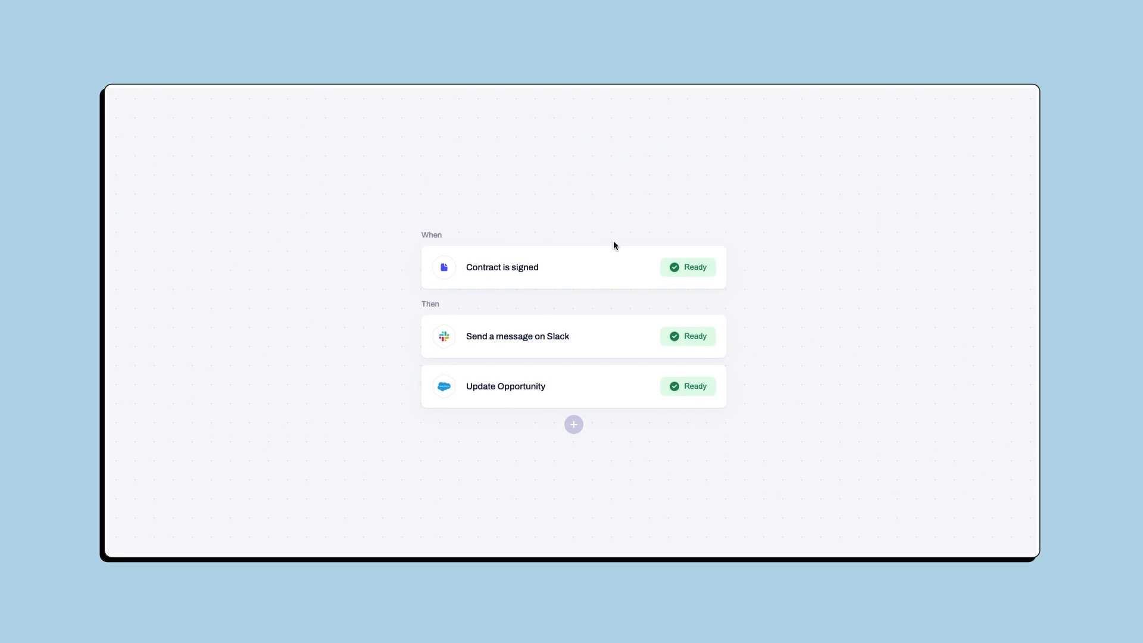
Step: Add a 'Create a reminder' step titled Reminder to the contract-signed automation and save it
{"action": "left_click", "coordinate": [573, 336]}
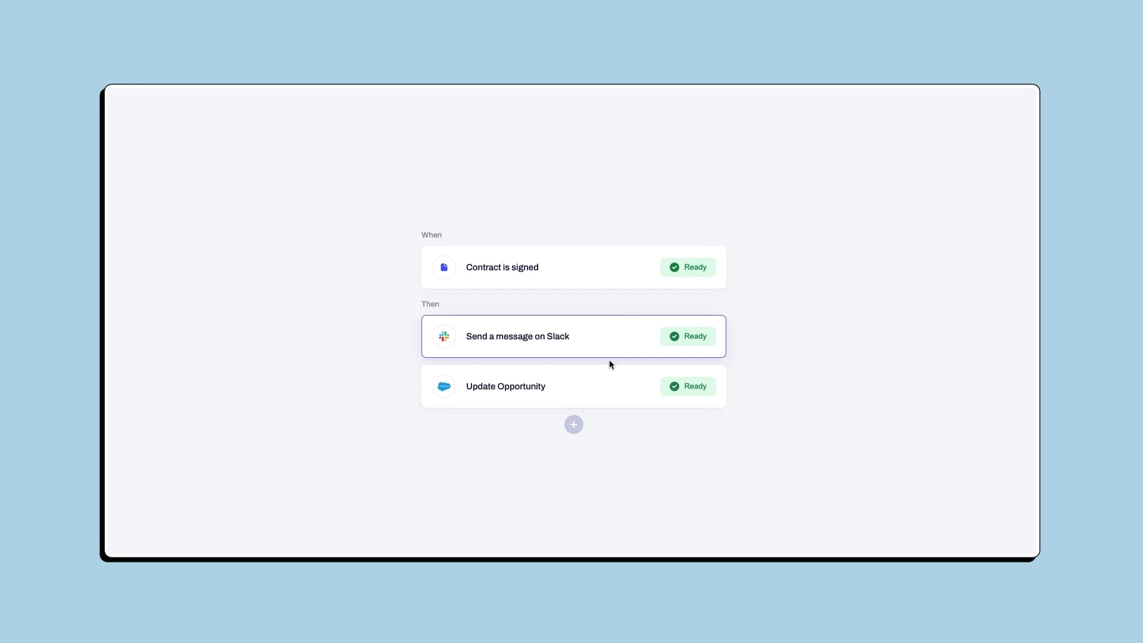
{"action": "left_click", "coordinate": [574, 424]}
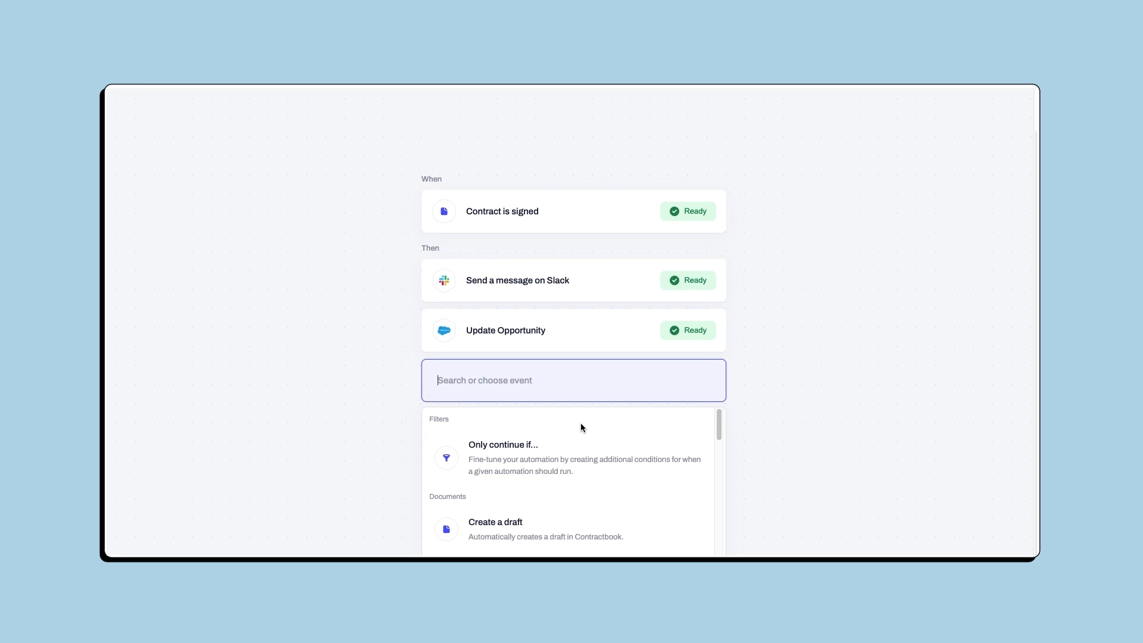
{"action": "mouse_move", "coordinate": [583, 427]}
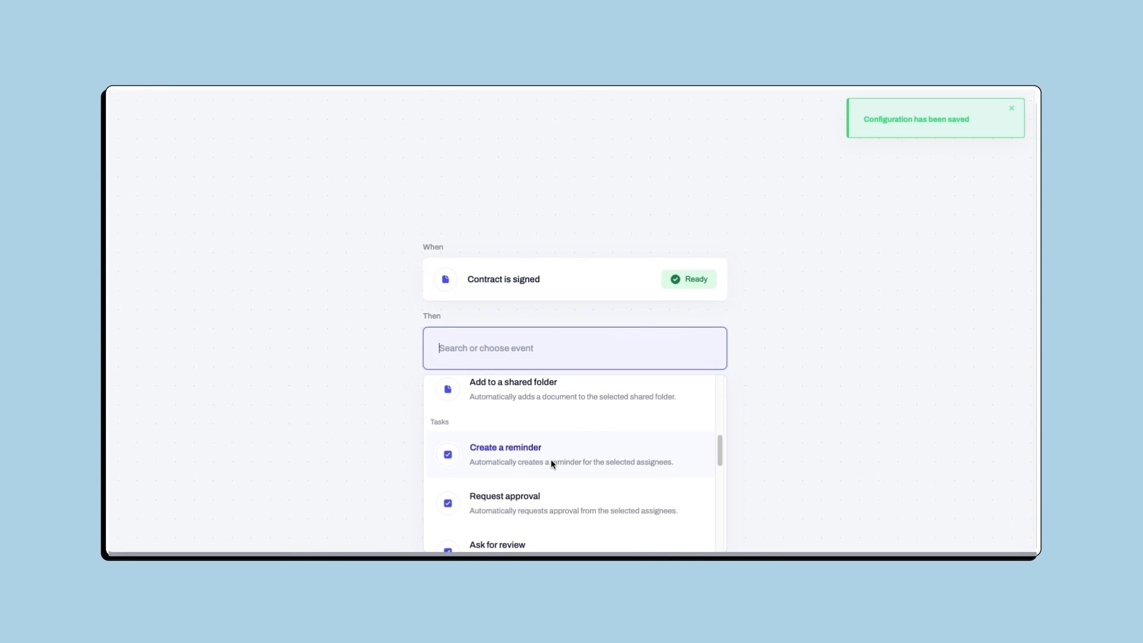
{"action": "left_click", "coordinate": [505, 447]}
{"action": "type", "text": "E"}
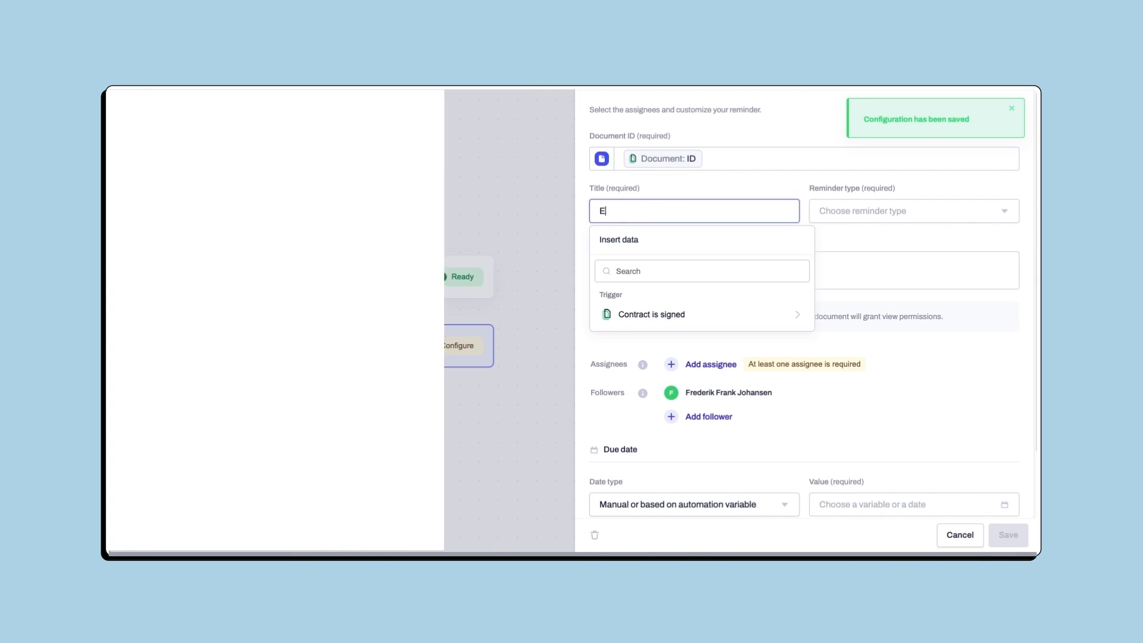
{"action": "type", "text": "Reminder"}
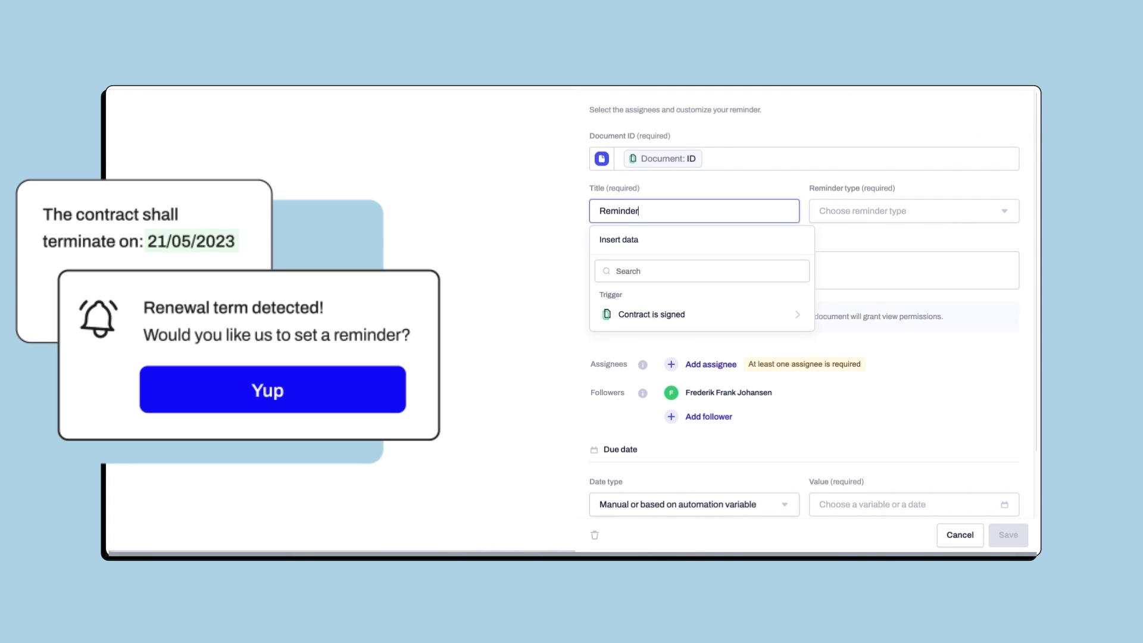
{"action": "left_click", "coordinate": [911, 211]}
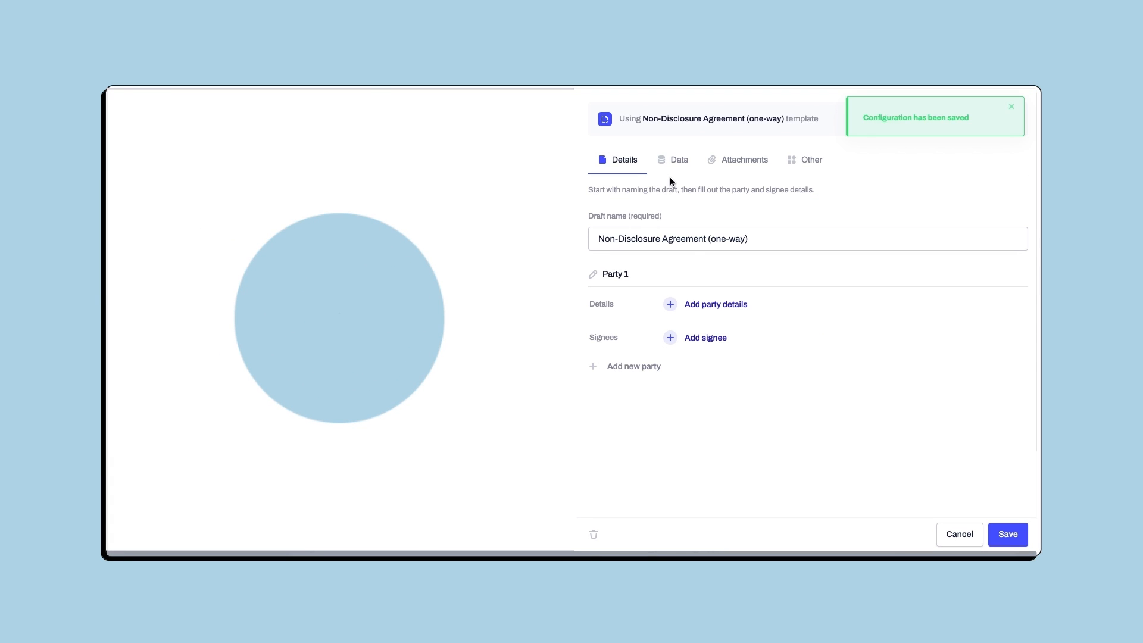
Step: Map Salesforce Opportunity values into the NDA draft fields and start connecting HubSpot for Update Deal
{"action": "left_click", "coordinate": [677, 159]}
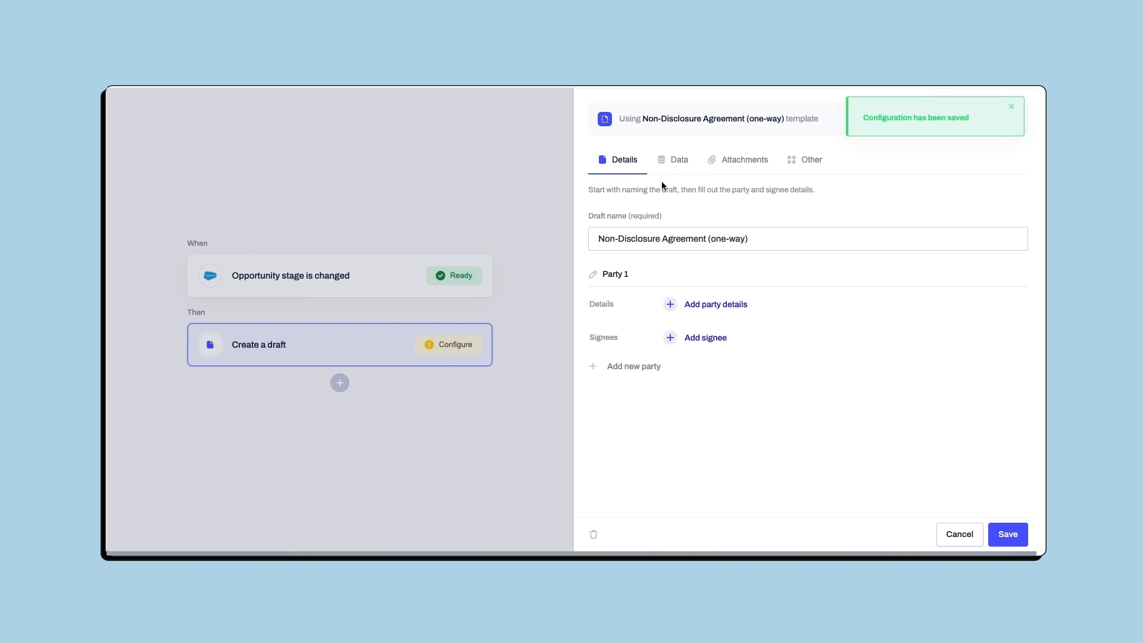
{"action": "left_click", "coordinate": [803, 229]}
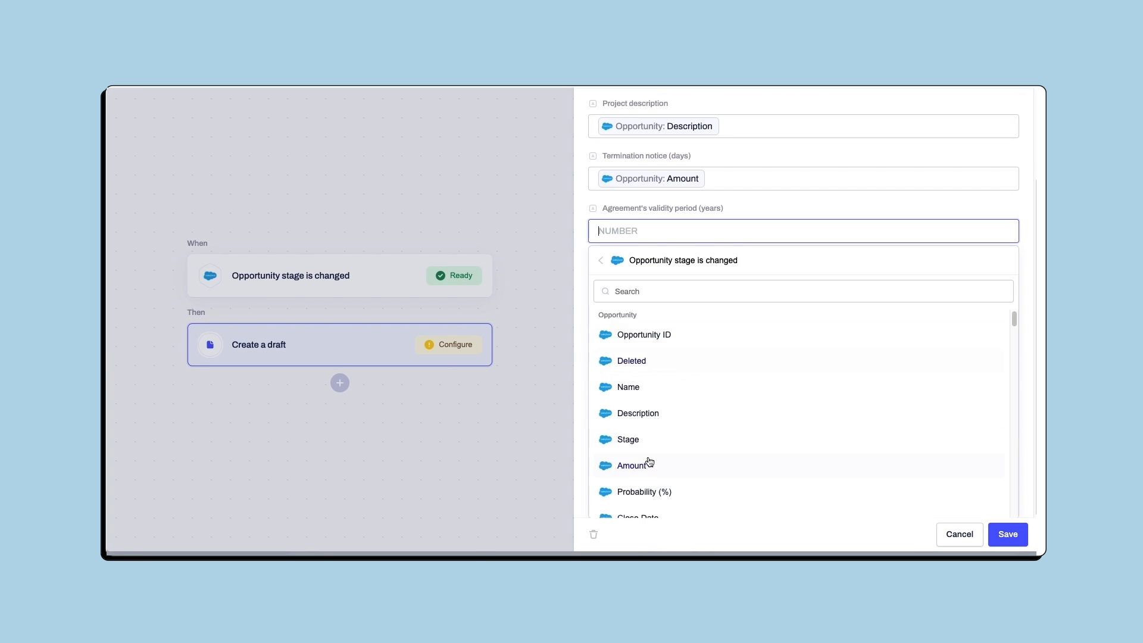
{"action": "left_click", "coordinate": [1007, 534]}
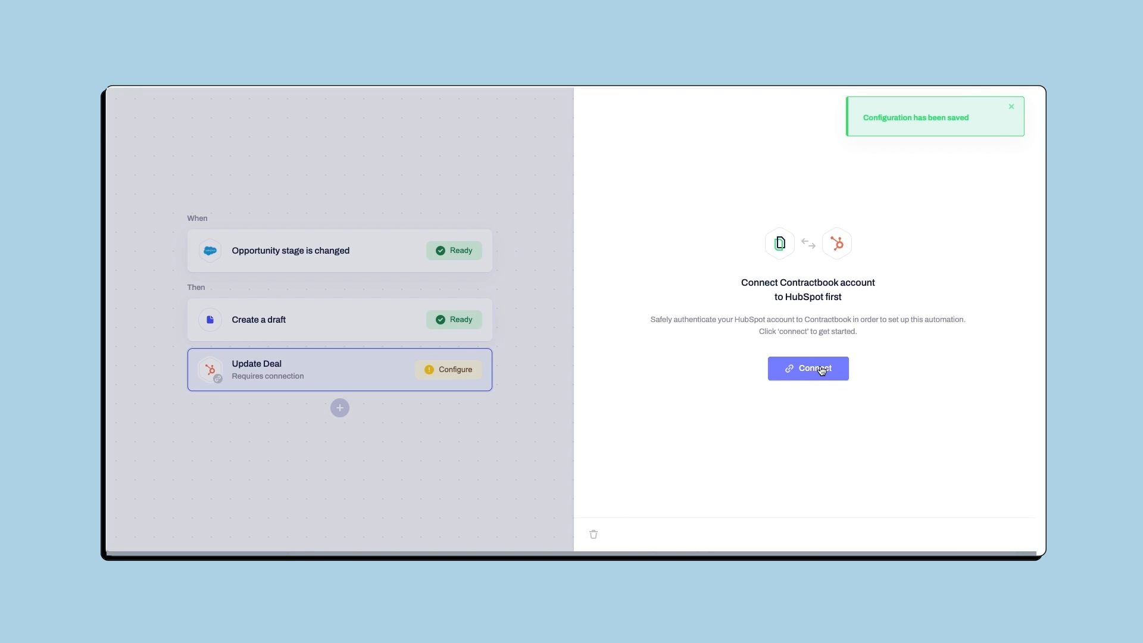
{"action": "left_click", "coordinate": [807, 368]}
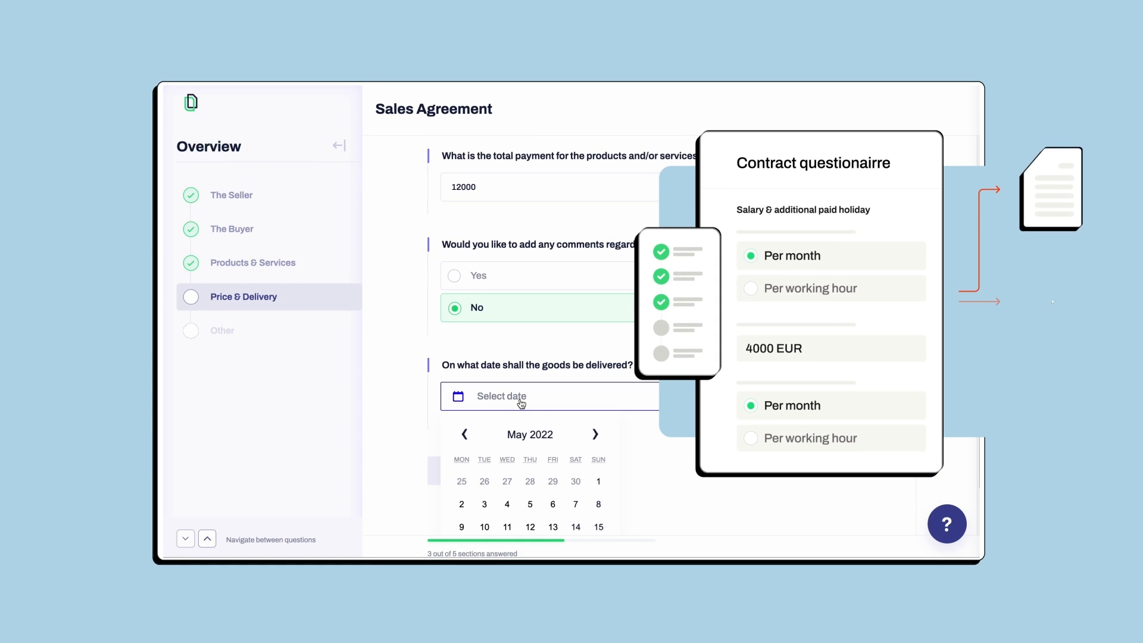
Step: Choose the goods delivery date in the Sales Agreement's Price & Delivery section
{"action": "left_click", "coordinate": [598, 503]}
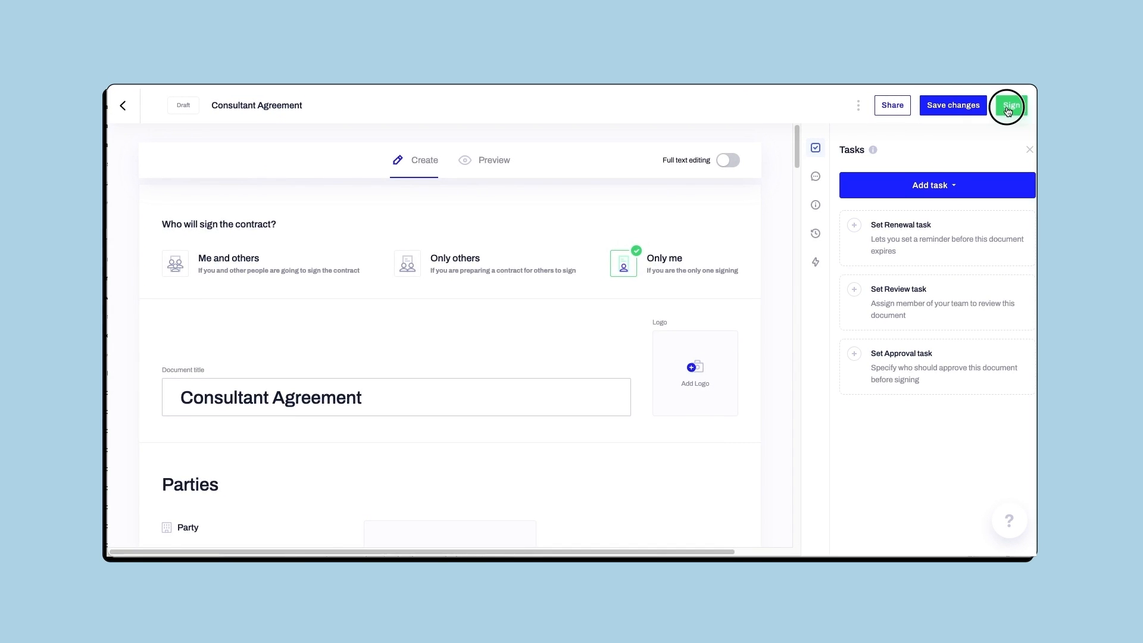
Step: Sign the Consultant Agreement with a drawn signature and confirm by long-pressing to sign
{"action": "left_click", "coordinate": [1010, 105]}
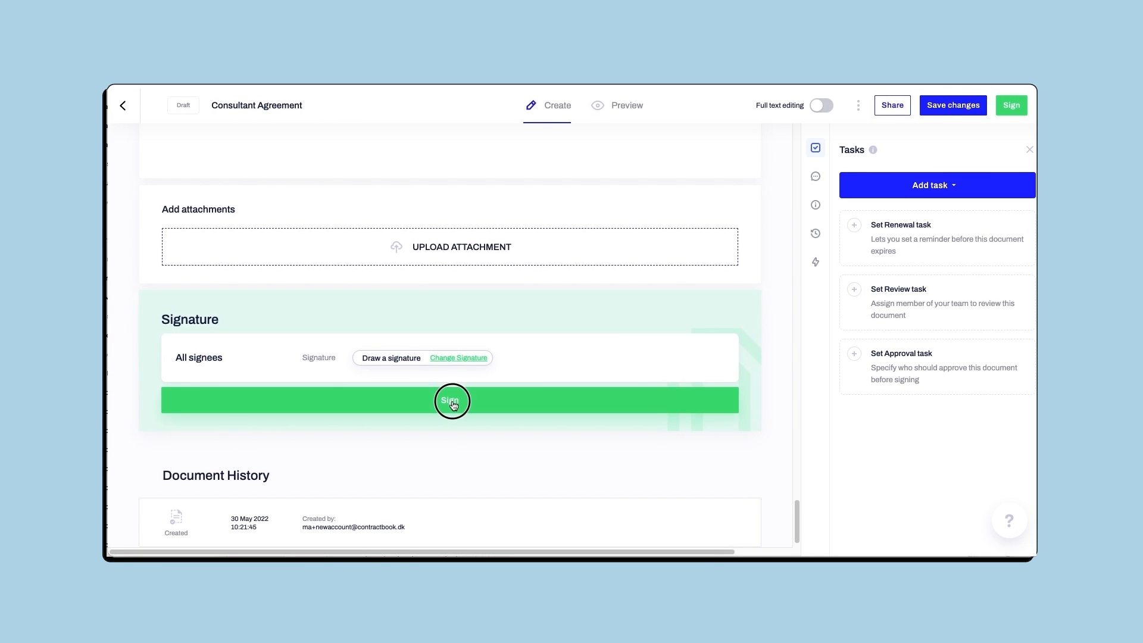
{"action": "left_click", "coordinate": [452, 400]}
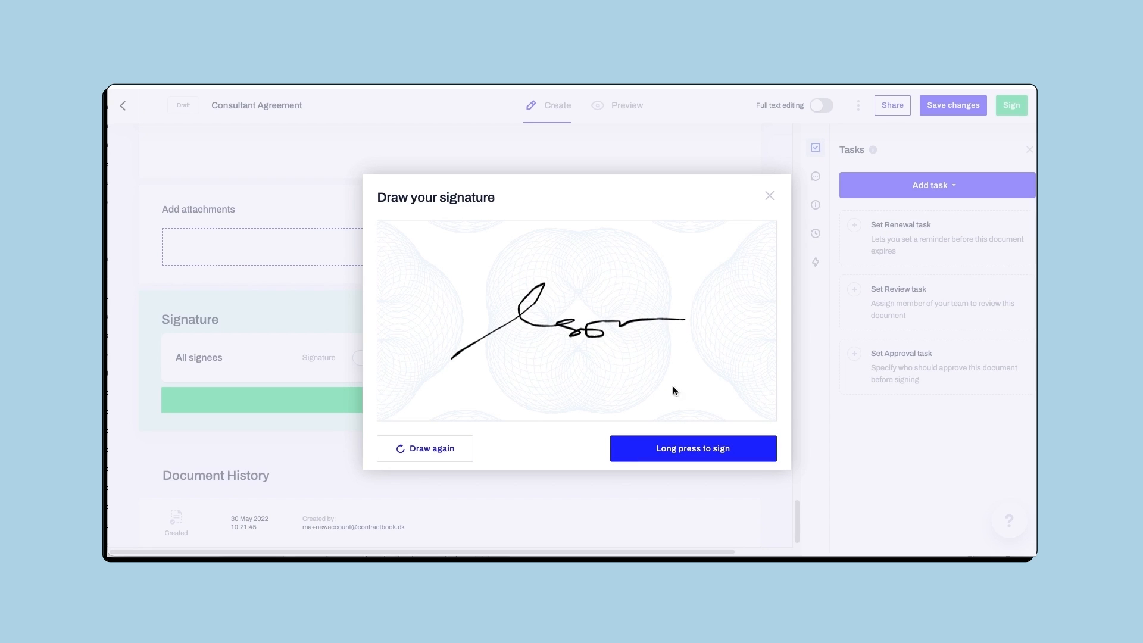
{"action": "left_click", "coordinate": [692, 448]}
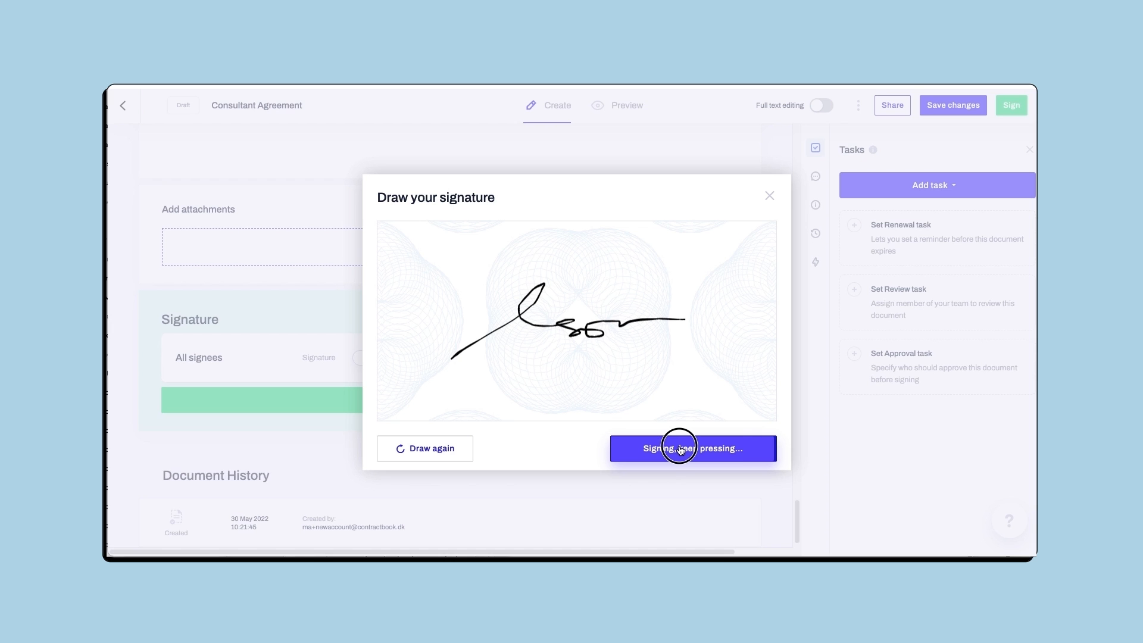
{"action": "left_click", "coordinate": [691, 448]}
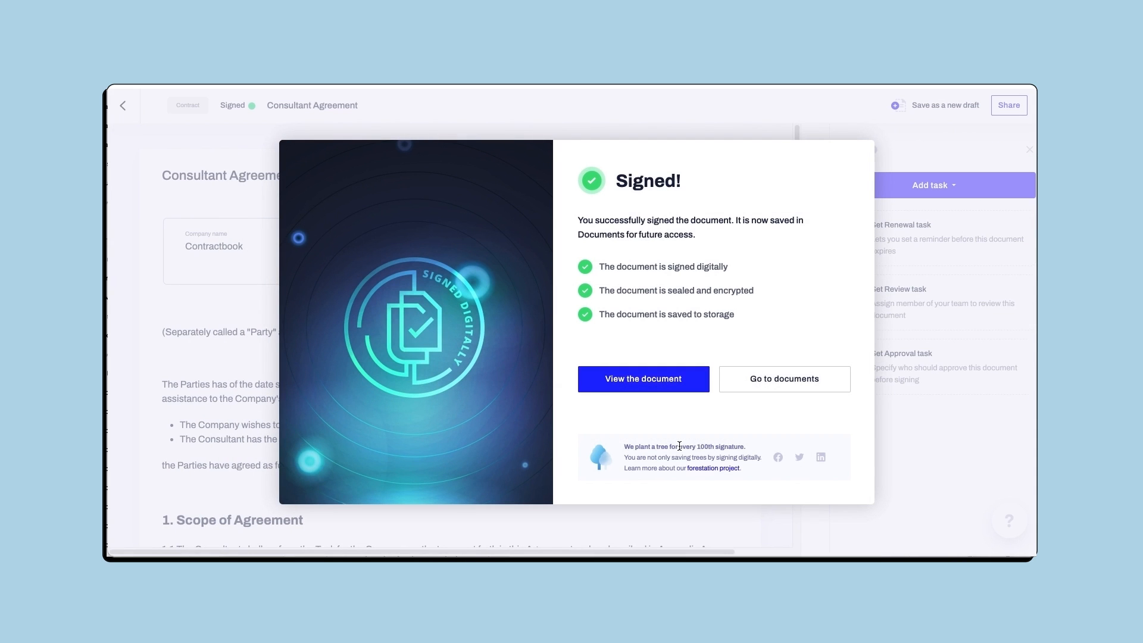